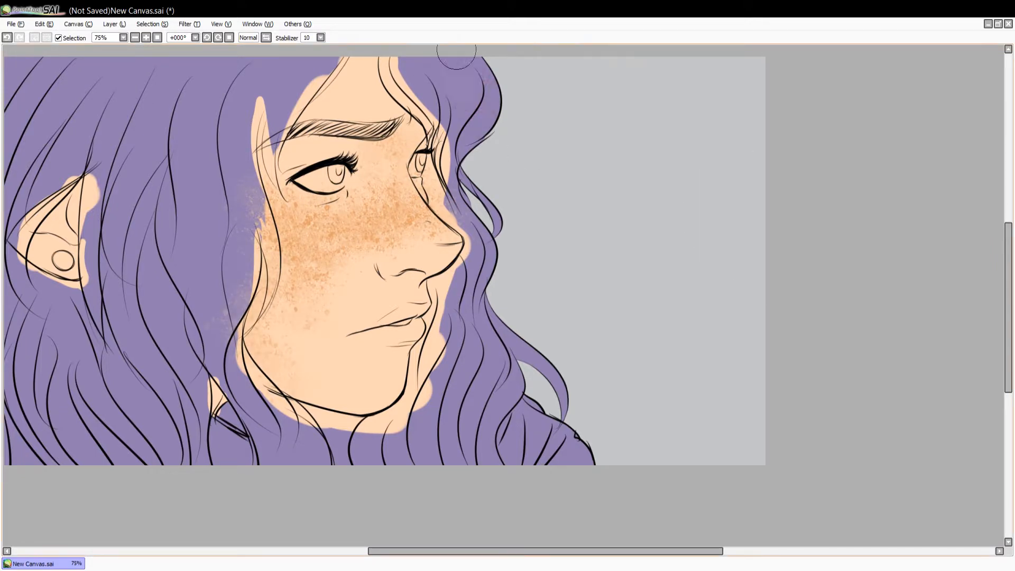
Paint dark reddish-brown over the purple hair flats up to the line art
click(123, 37)
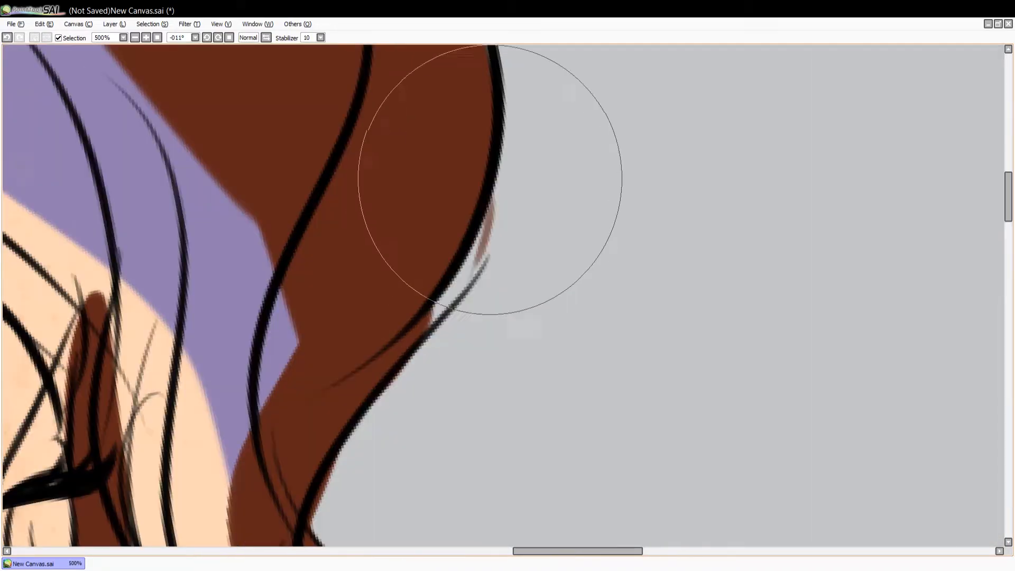
click(103, 37)
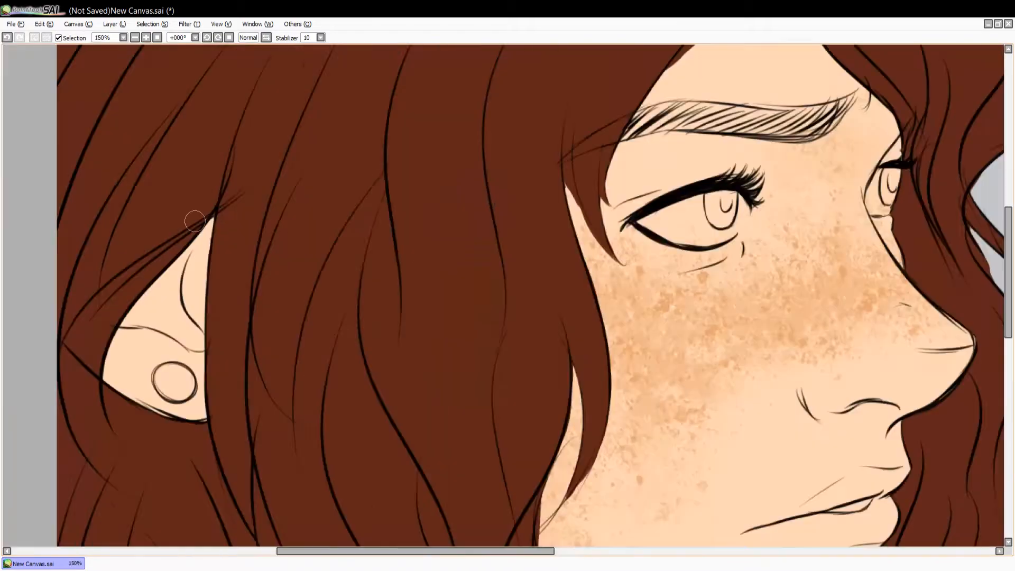
click(123, 37)
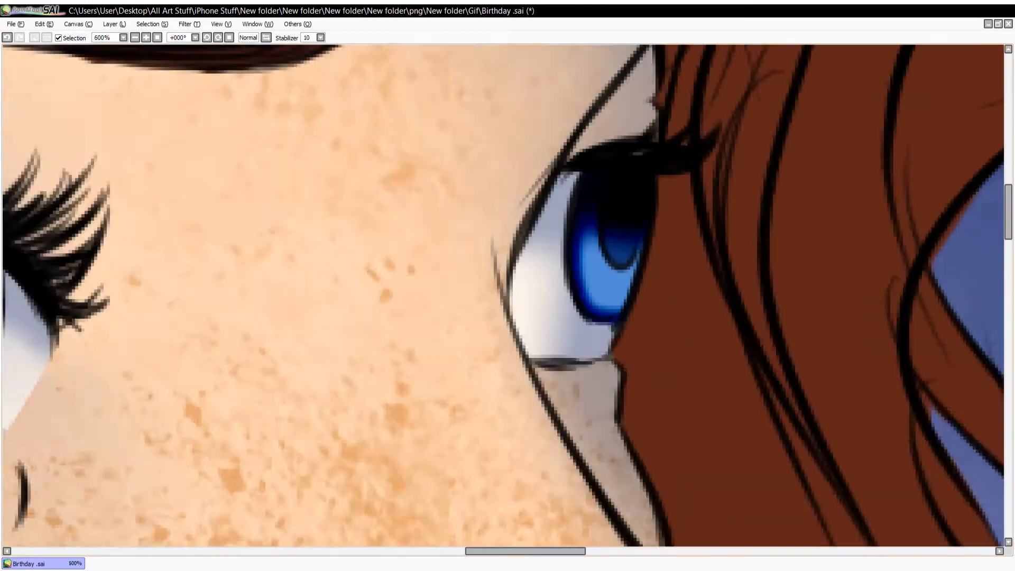
Block in the dusk sky bokeh, blue earring, tinted lips, dark clothing and soft skin shading
scroll(down, 3)
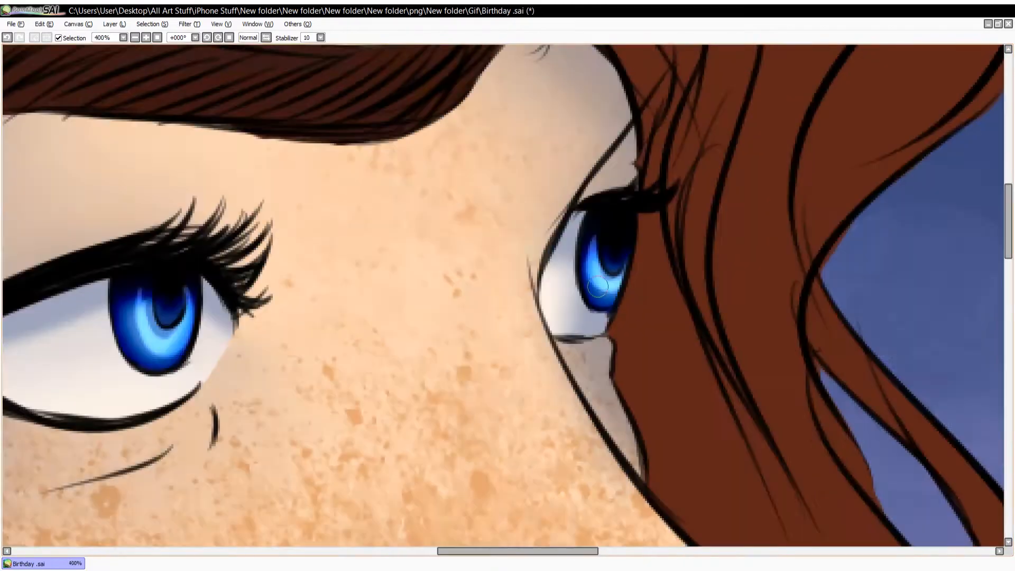
click(122, 37)
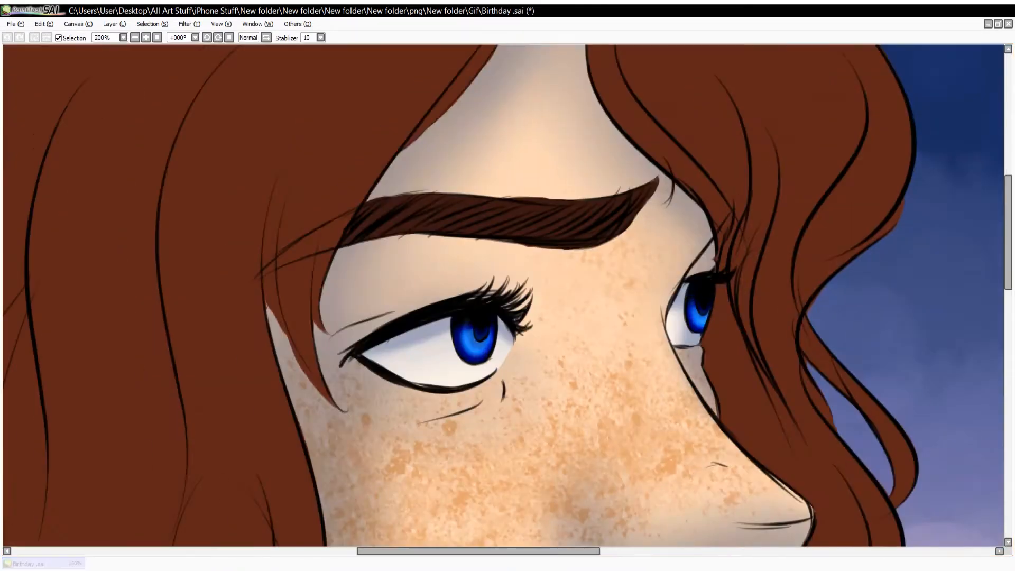
click(134, 37)
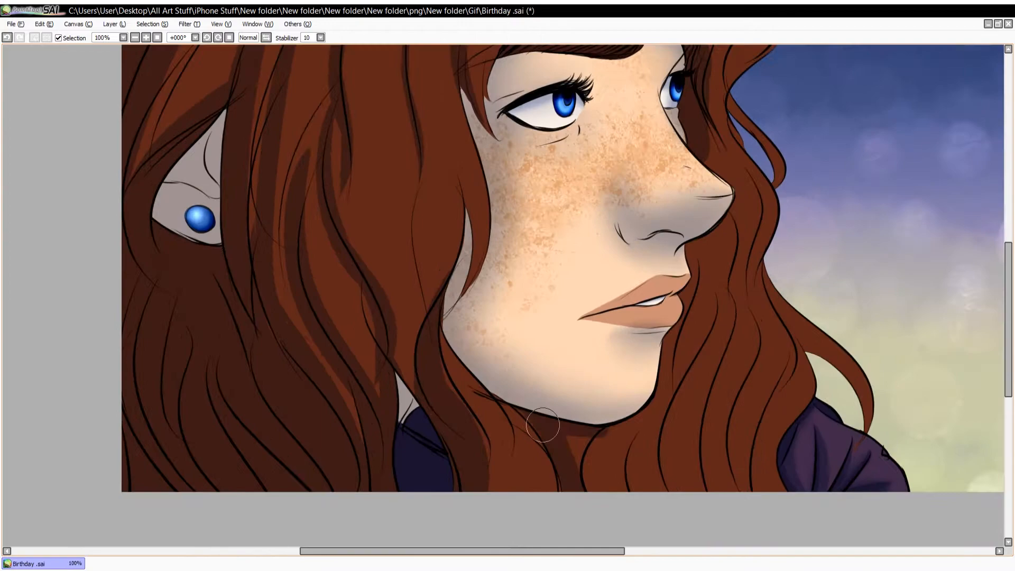
Tint the face and hair with a cool blue lighting layer over the painting
scroll(down, 3)
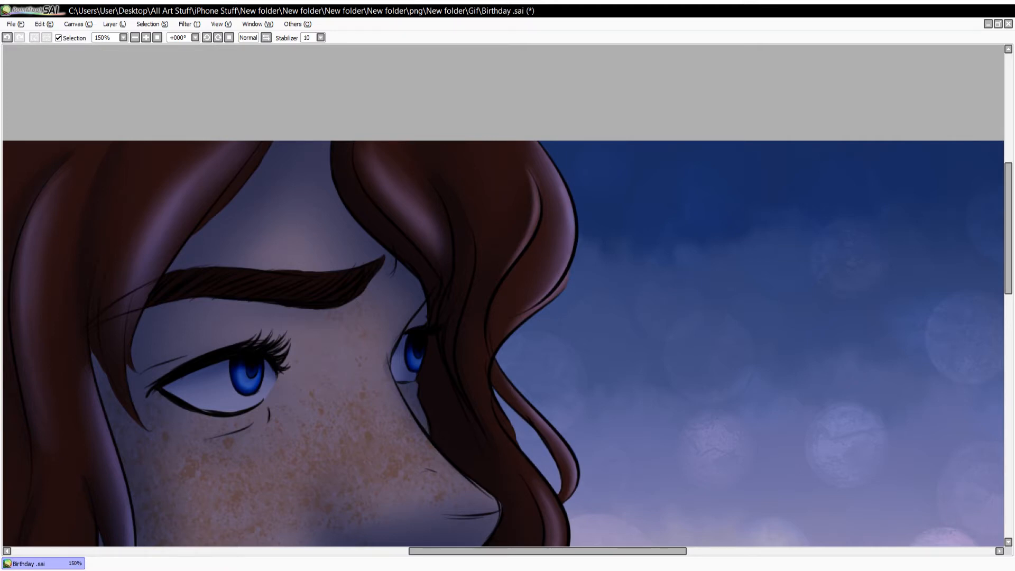
Shade the lips brown with a white tooth highlight and gloss the nearby hair strands
scroll(down, 3)
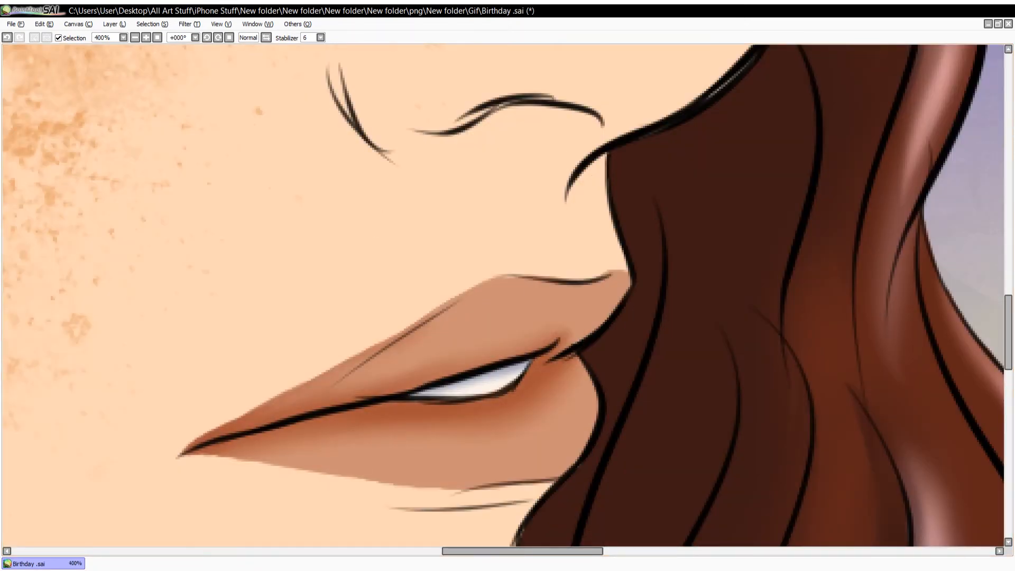
Brush a pale blue rim light along the jaw and glossy highlights on the lips
drag(550, 330, 368, 406)
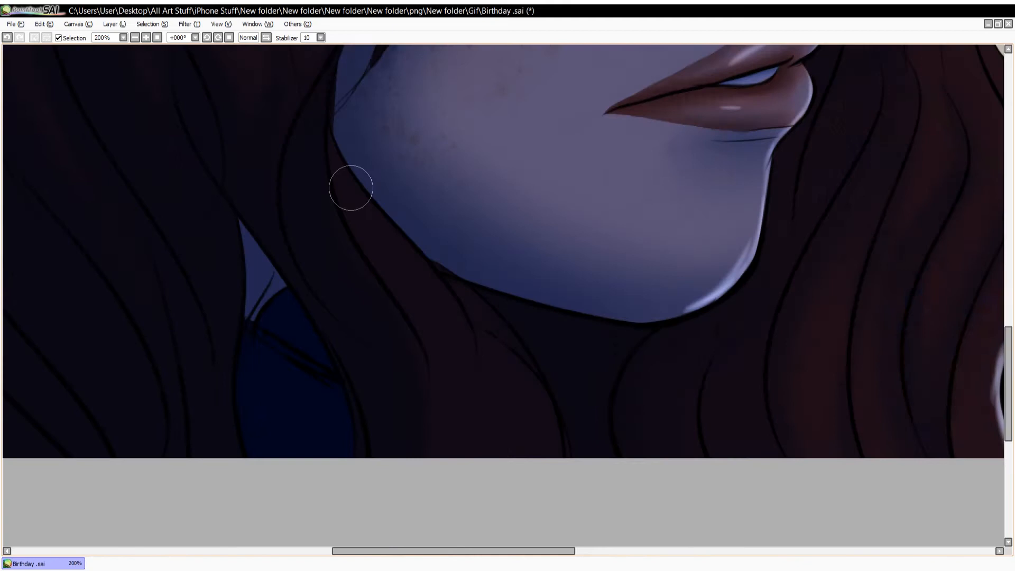
Trace light blue rim highlights along the hair strands and the dark clothing edges
click(134, 37)
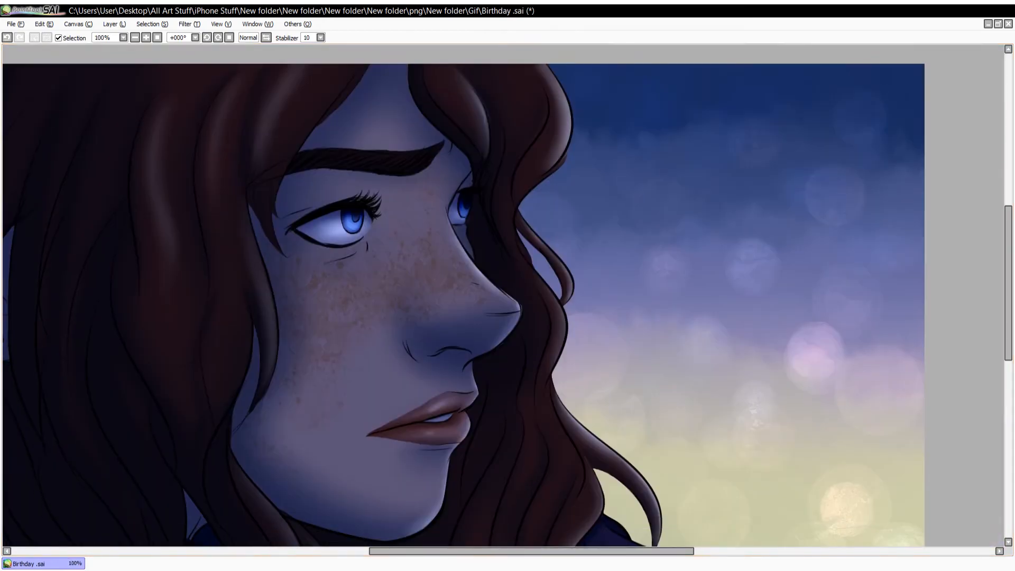
click(123, 37)
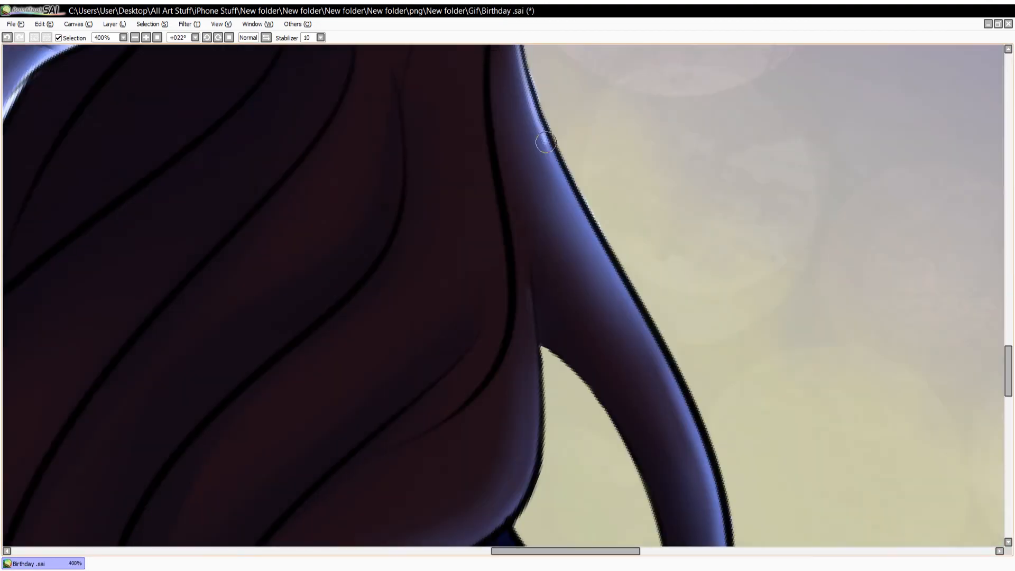
click(194, 37)
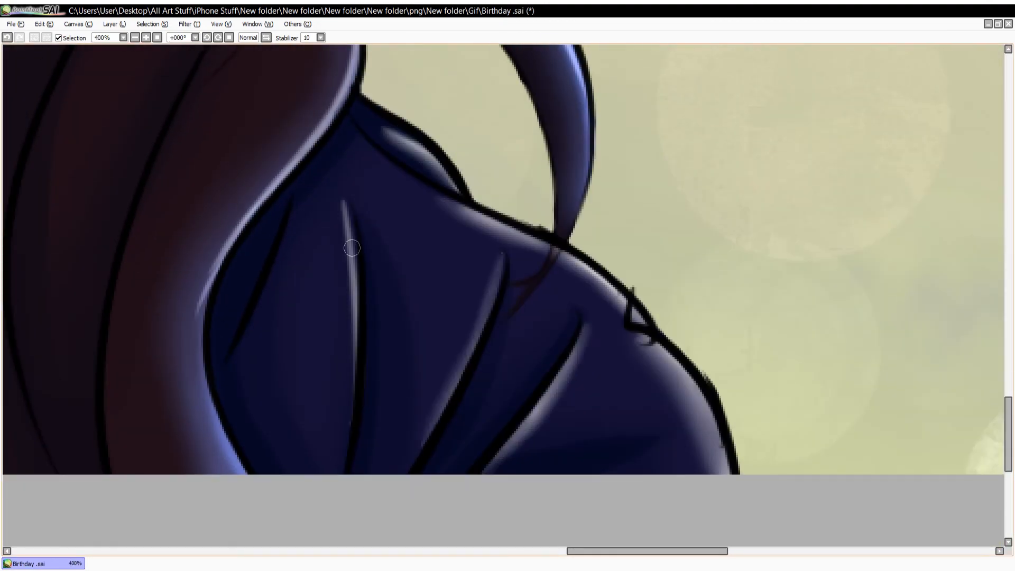